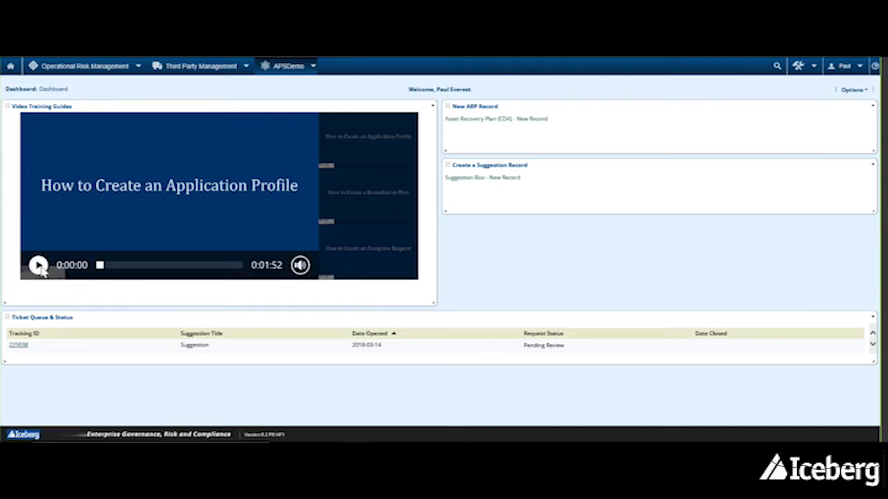
Step: Play the 'How to Create an Application Profile' training video and pause it at 0:09
left_click(38, 265)
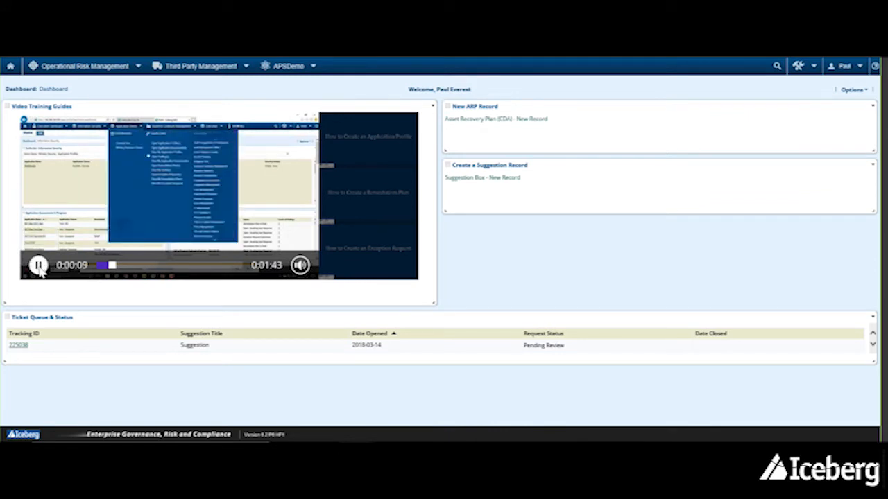
left_click(39, 265)
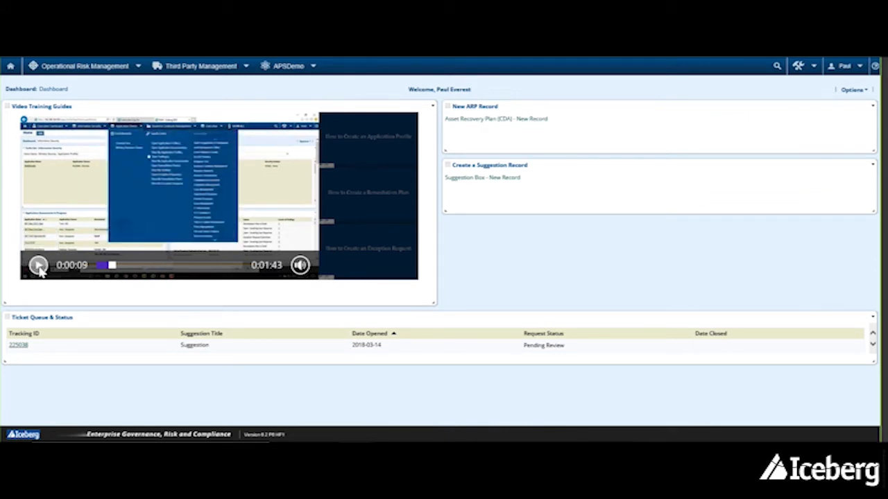
left_click(38, 265)
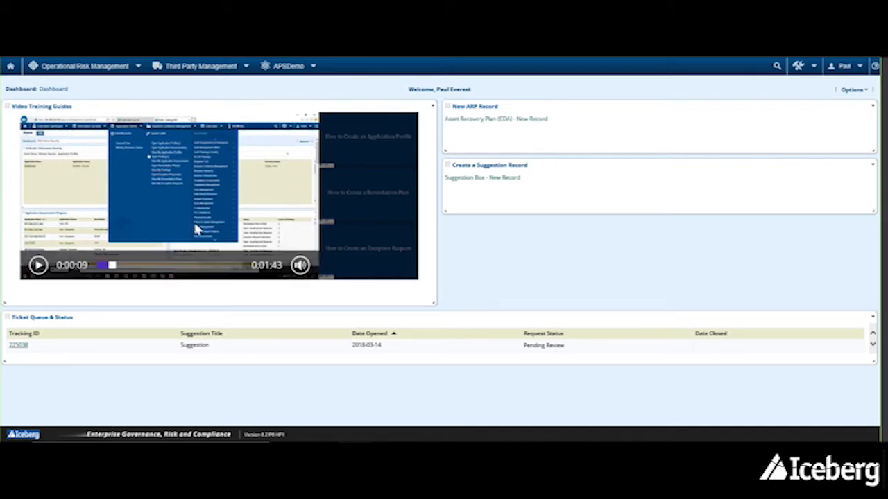
mouse_move(360, 193)
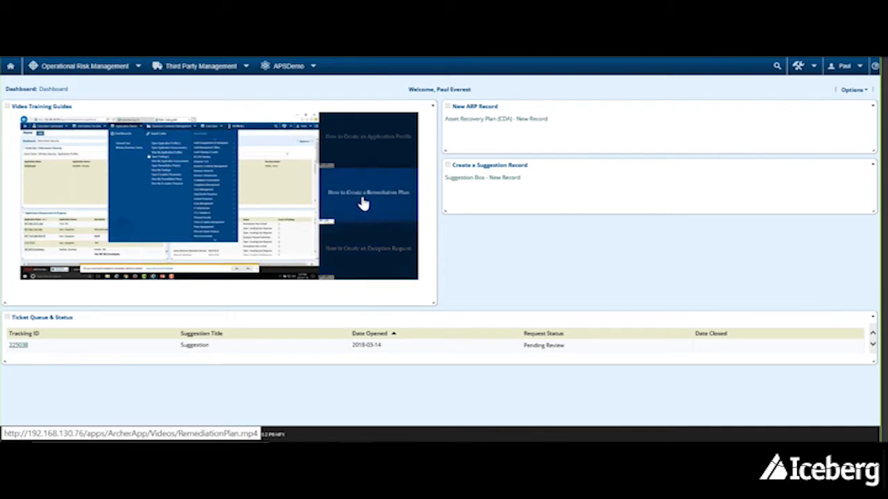
Step: Load the Exception Request training video, pause it at 0:01, and open the APSDemo menu
left_click(364, 192)
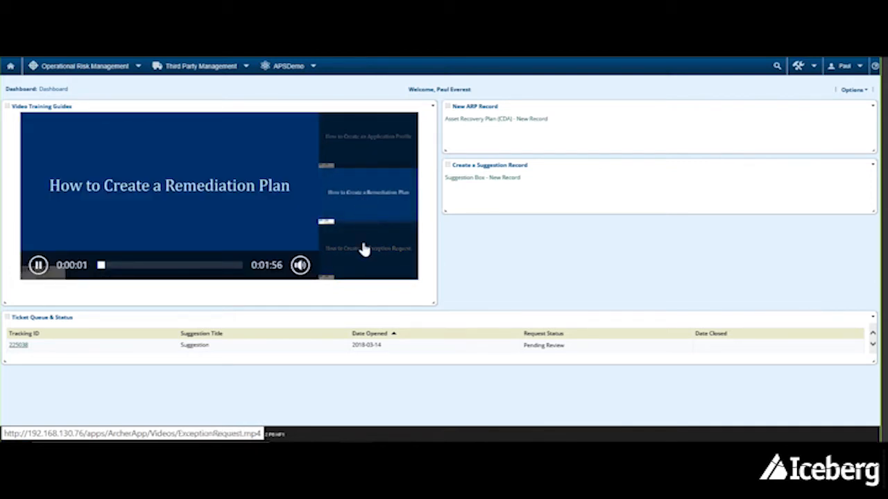
left_click(368, 248)
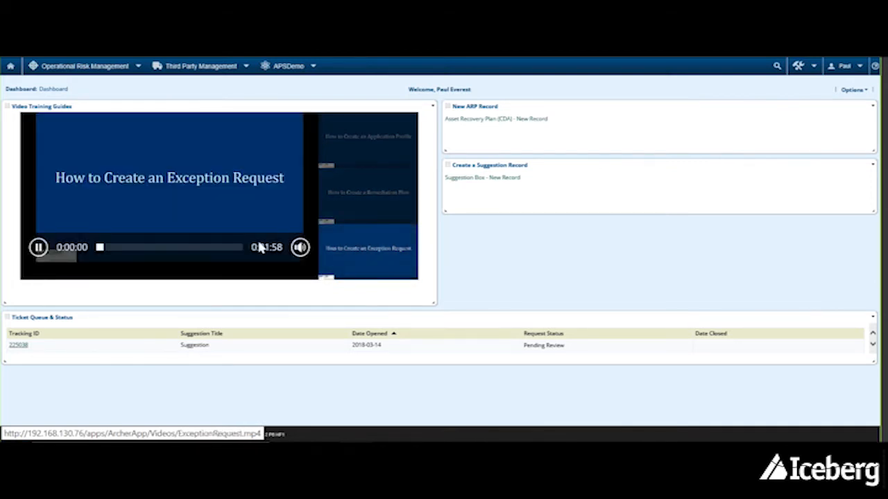
left_click(38, 247)
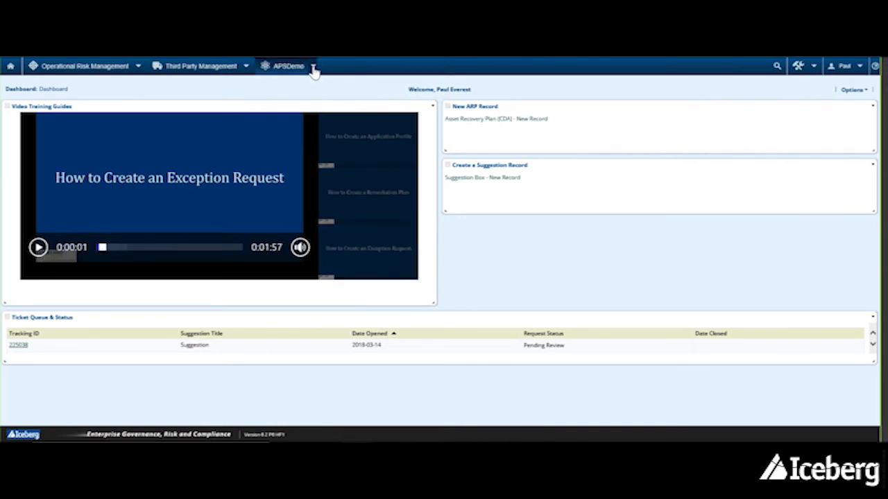
left_click(288, 65)
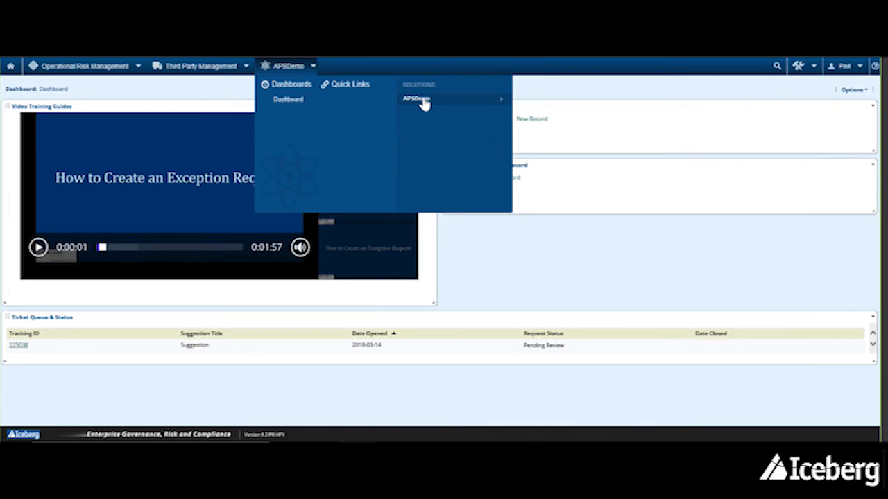
mouse_move(416, 98)
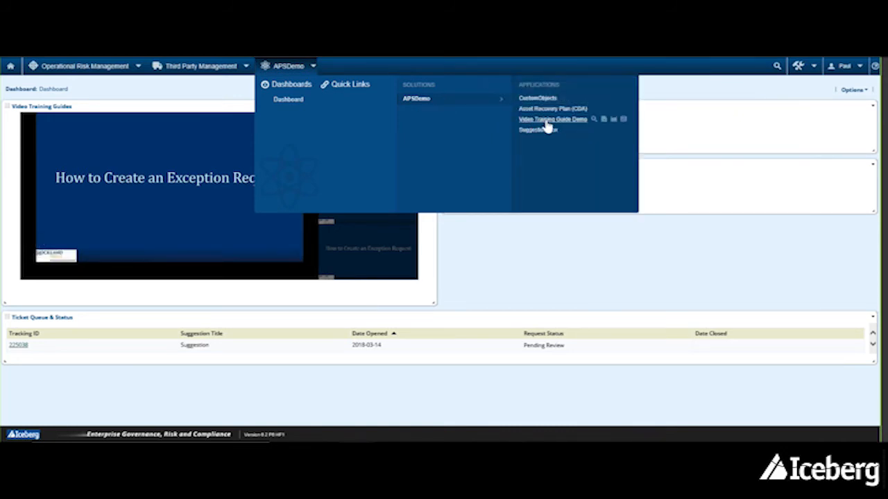
Step: Choose Video Training Guide Demo under Applications in the APSDemo menu
left_click(553, 118)
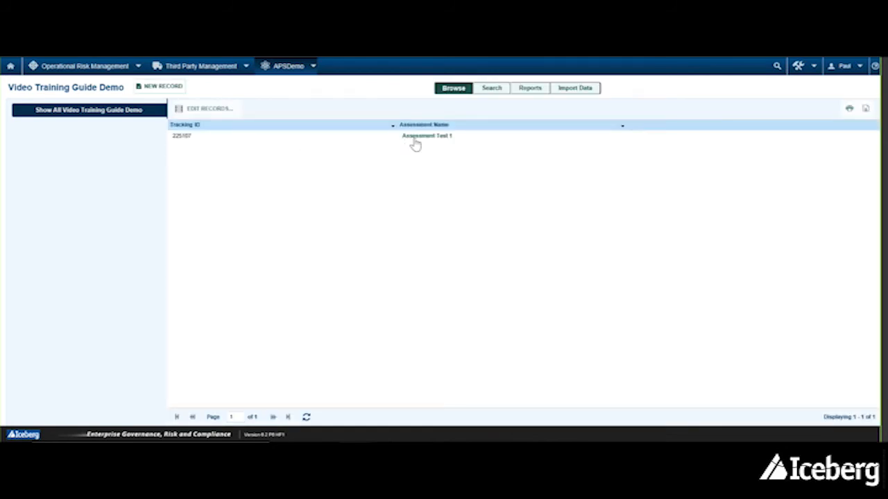
Step: Open Assessment Test 1 and pause its embedded Exception Request video at 0:01
left_click(426, 135)
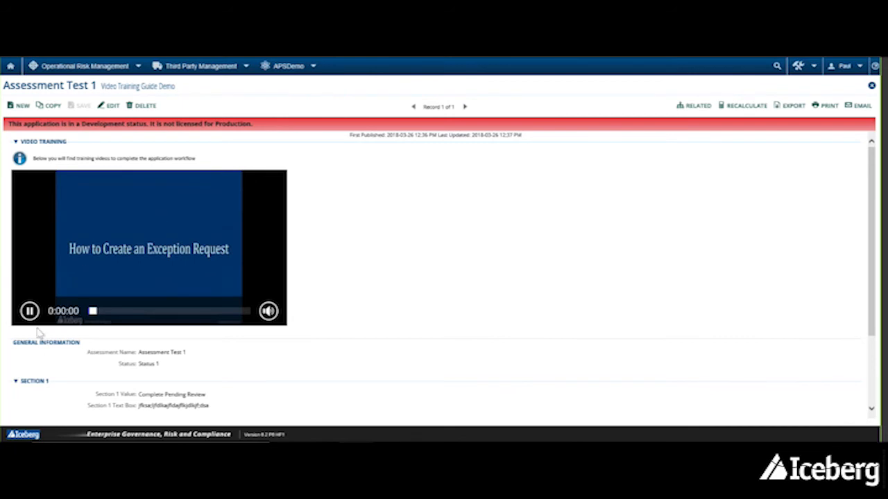
left_click(30, 311)
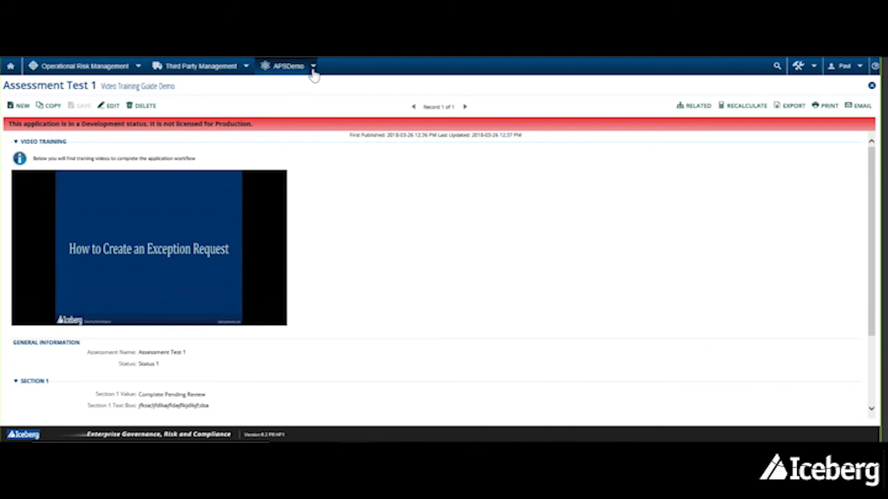
left_click(288, 65)
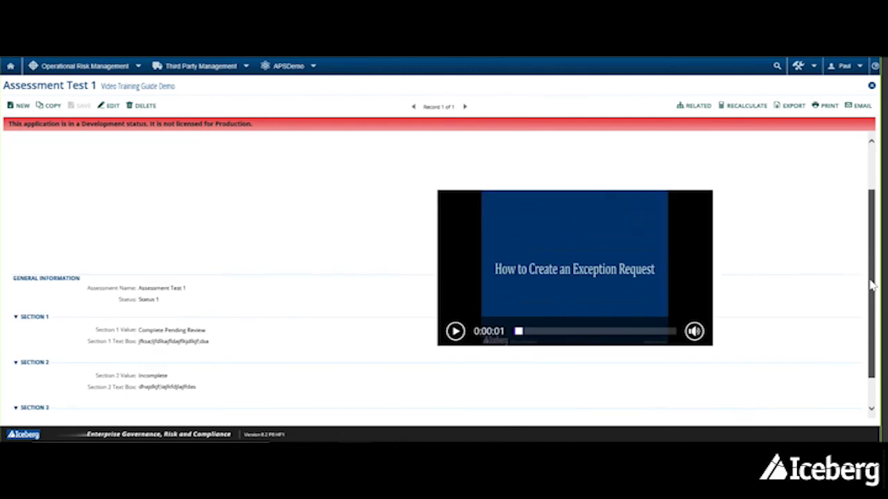
scroll("down", 3)
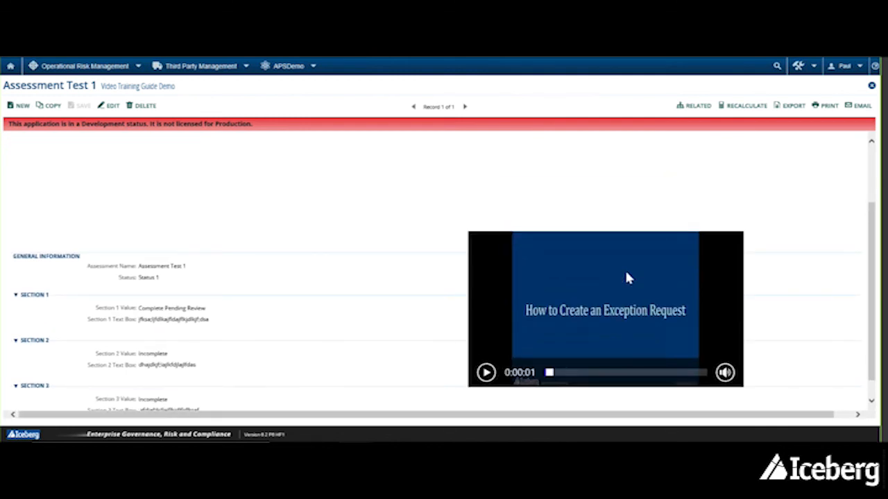
mouse_move(678, 291)
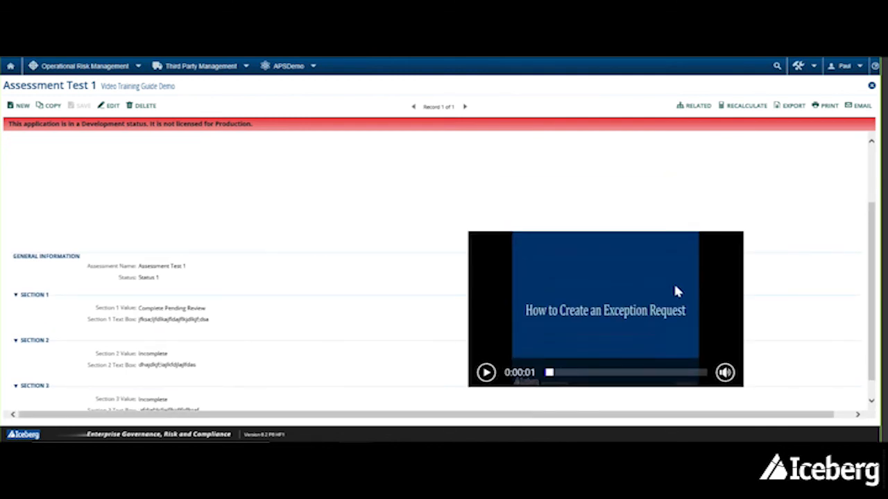